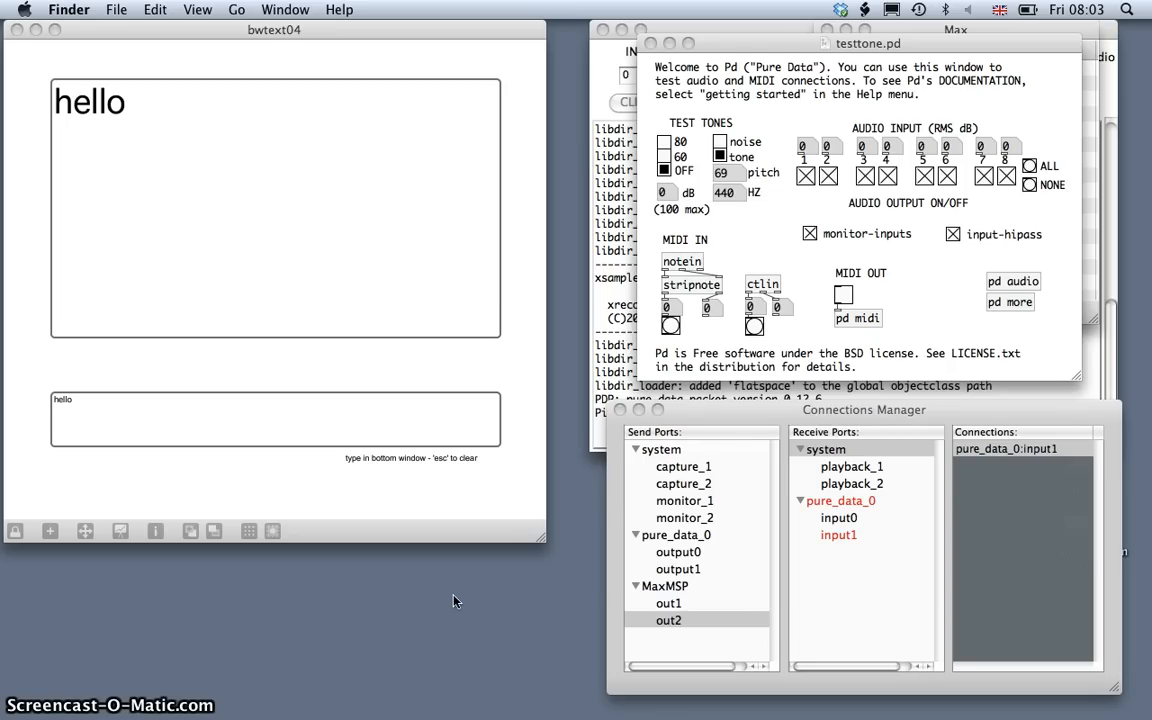
mouse_move(440, 8)
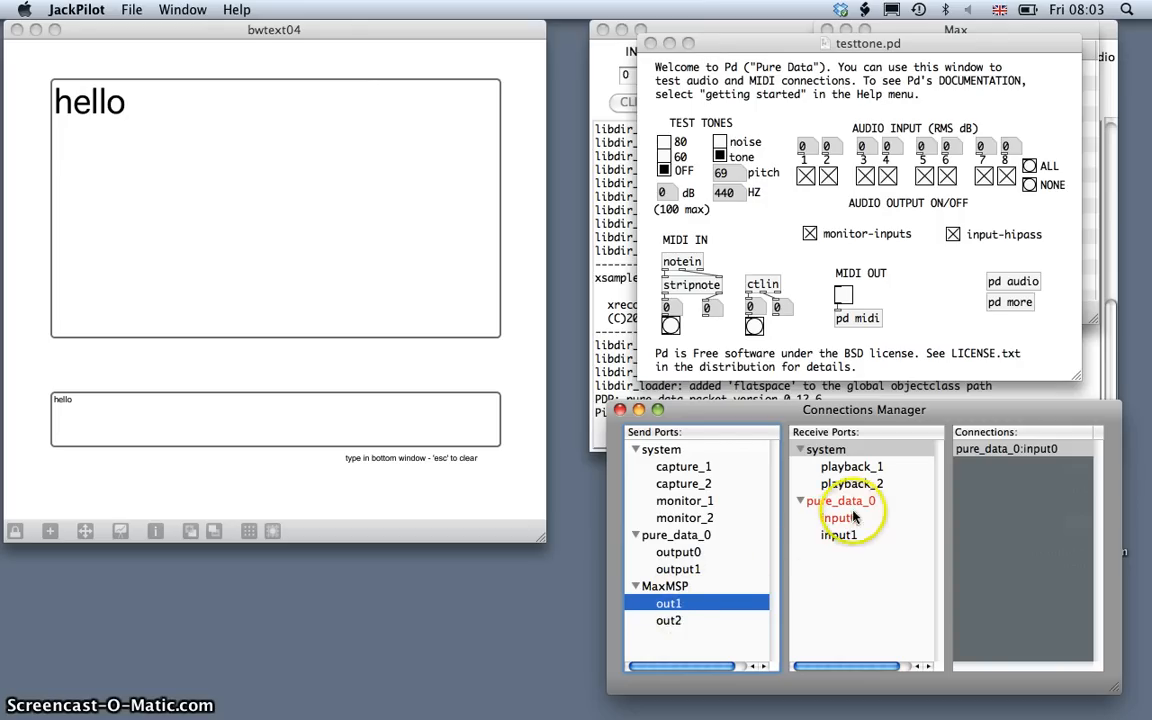
- Verify MaxMSP out1→input0 and out2→input1 routing to Pure Data, then focus the Max speech text box
click(838, 518)
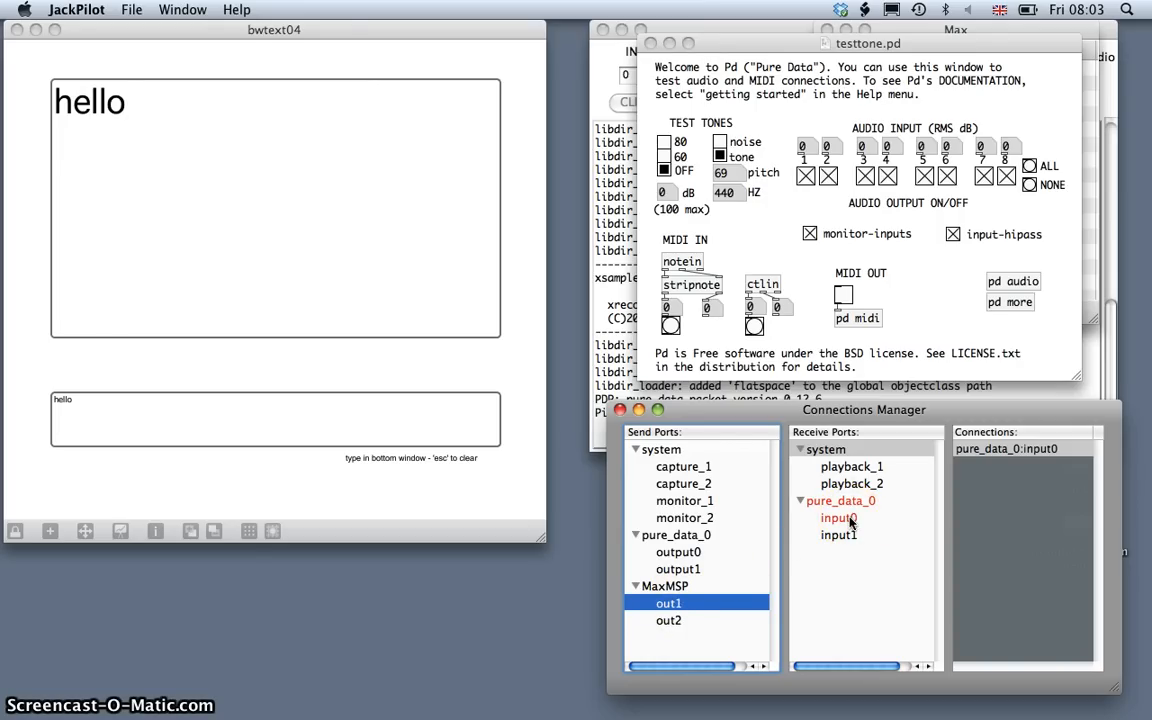
click(838, 534)
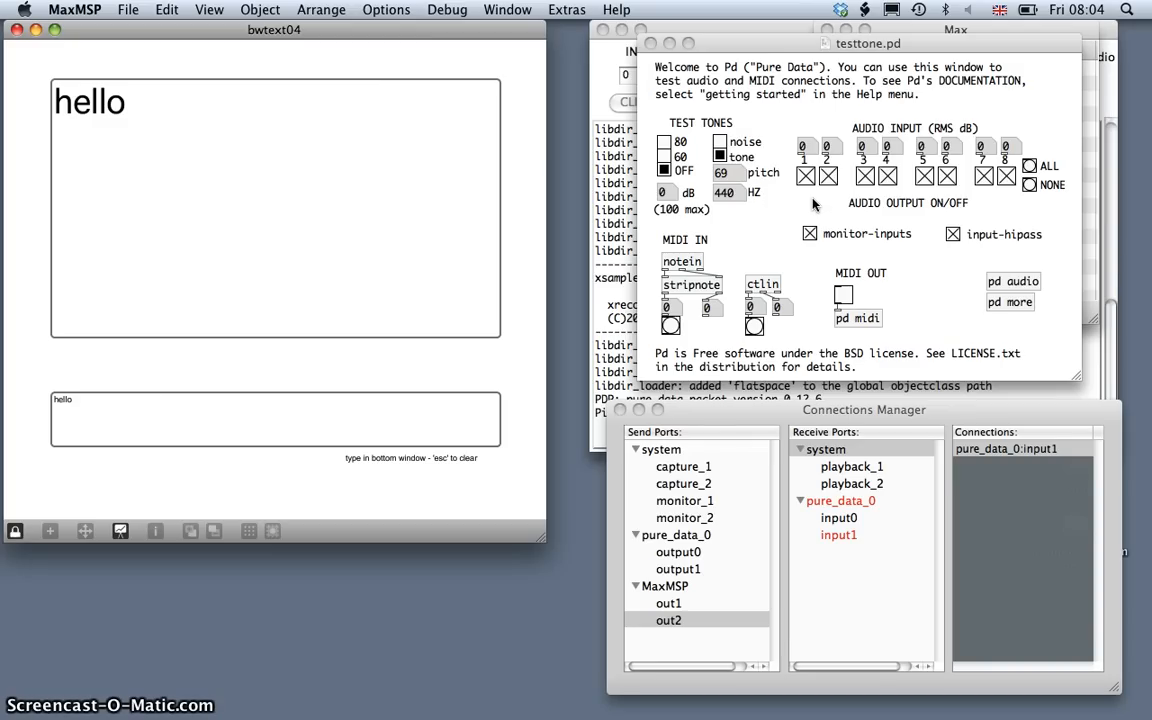
click(160, 402)
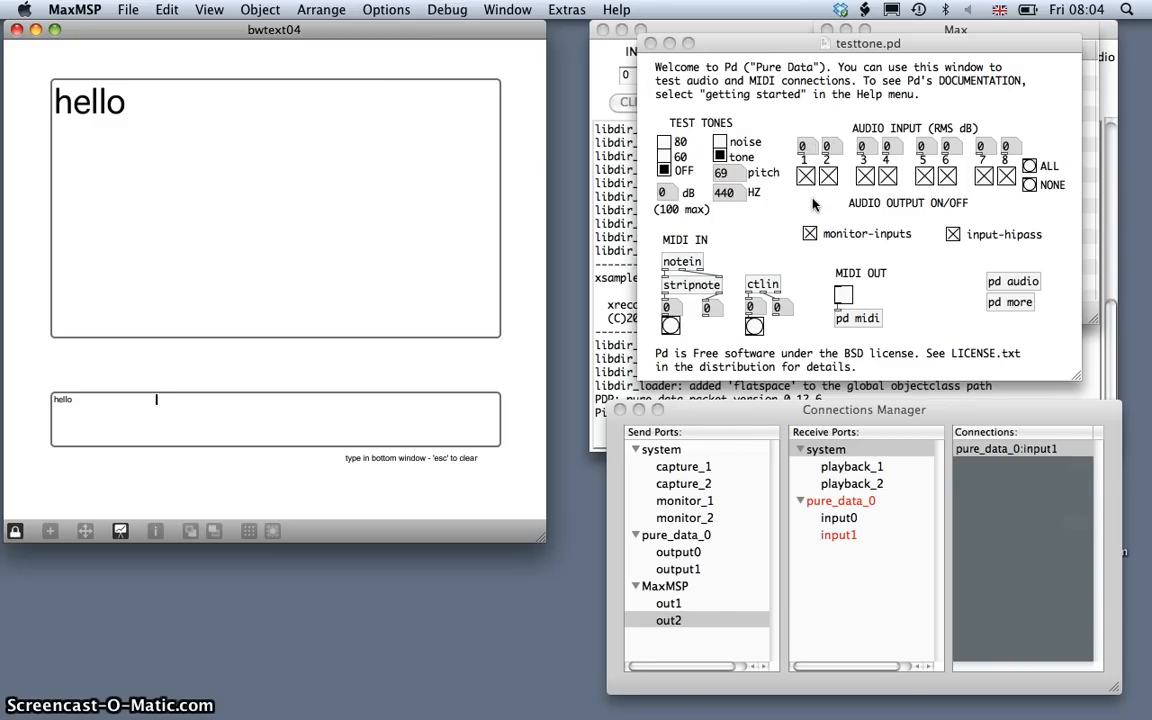